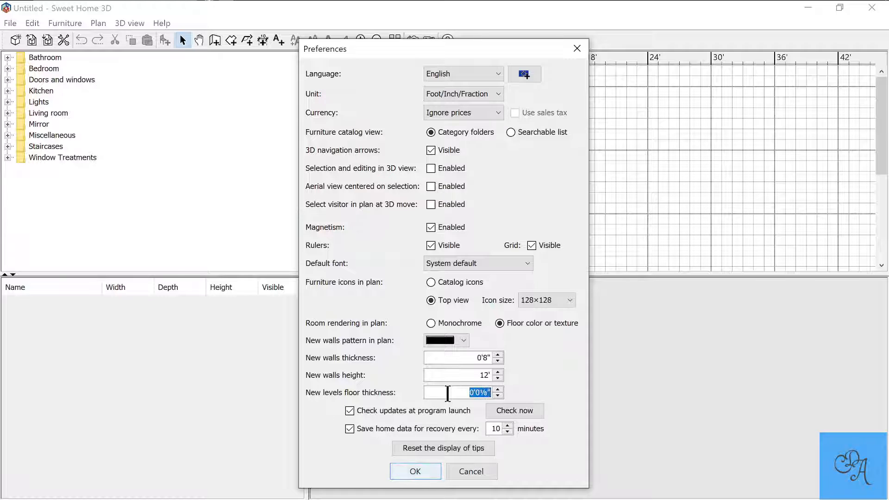
- Enter 1'6" as the new-level floor thickness and confirm, keeping feet and inches
type("1'6\"")
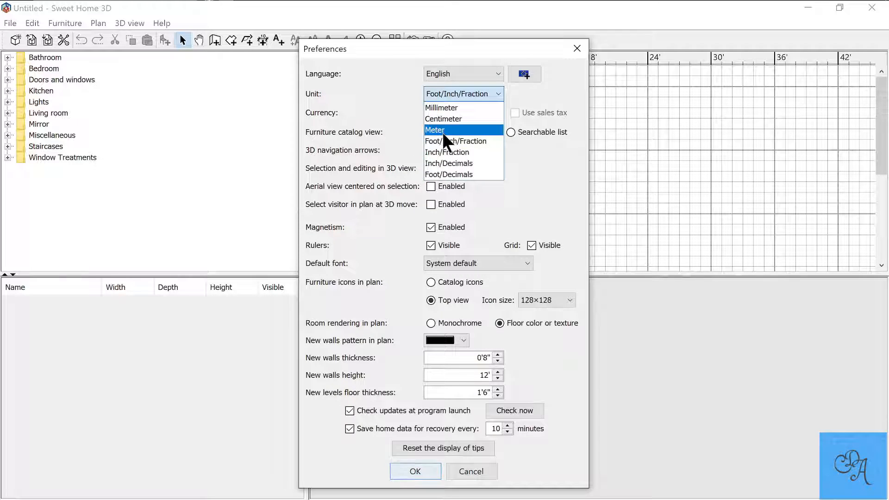
left_click(415, 472)
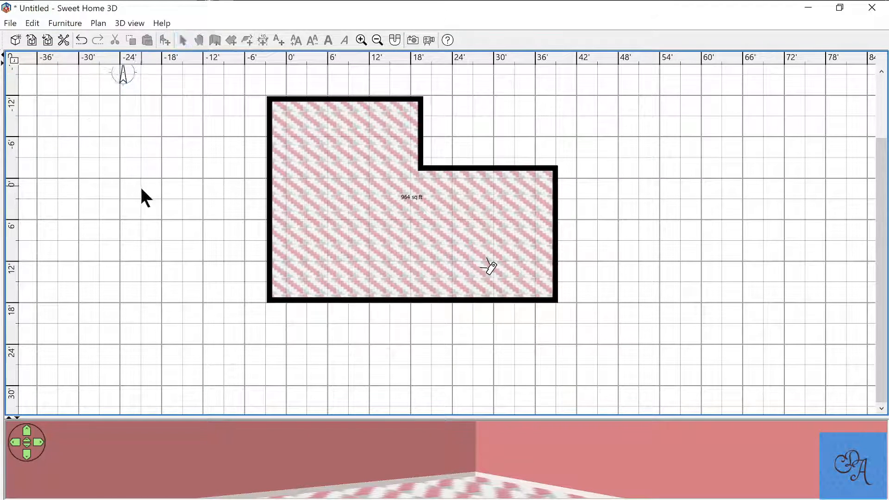
- Apply the pink-and-white diagonal floor texture and pink walls to the L-shaped room
left_click(79, 58)
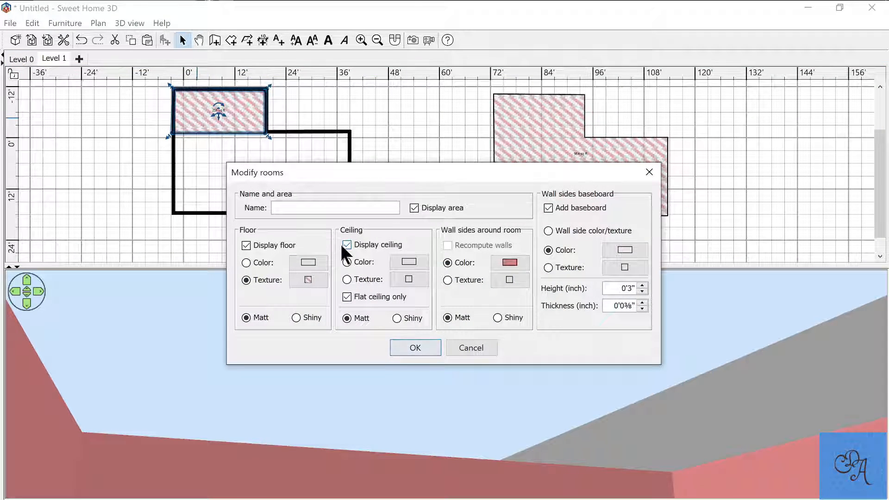
- Confirm the loft room's ceiling, floor and wall-side settings in Modify rooms
left_click(414, 348)
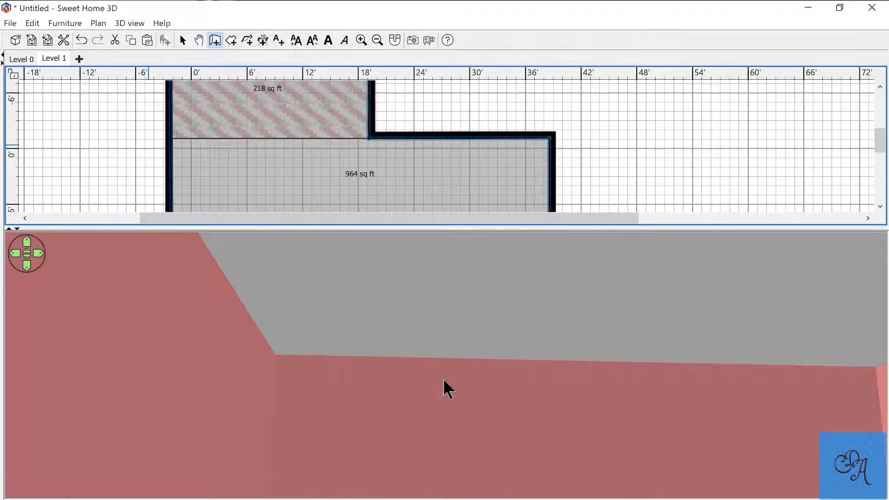
mouse_move(150, 122)
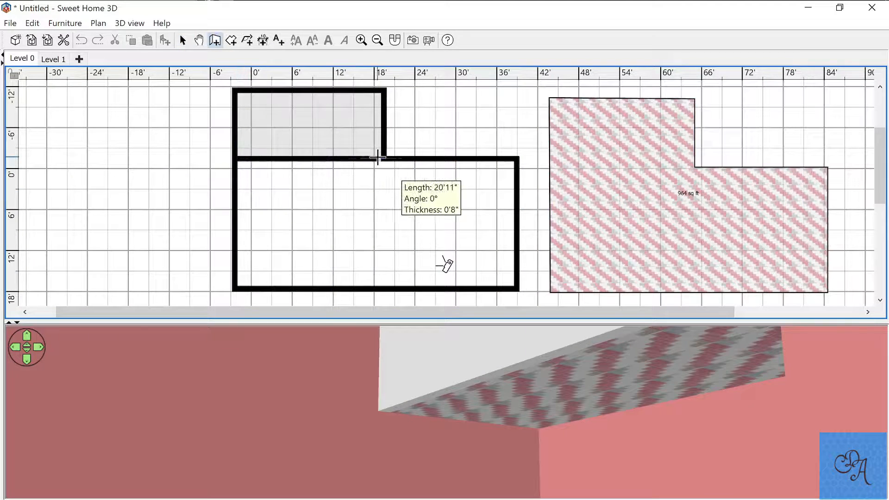
- End the 8-inch, 20'11" wall along the boundary between the two rooms
left_click(308, 158)
type("4'7")
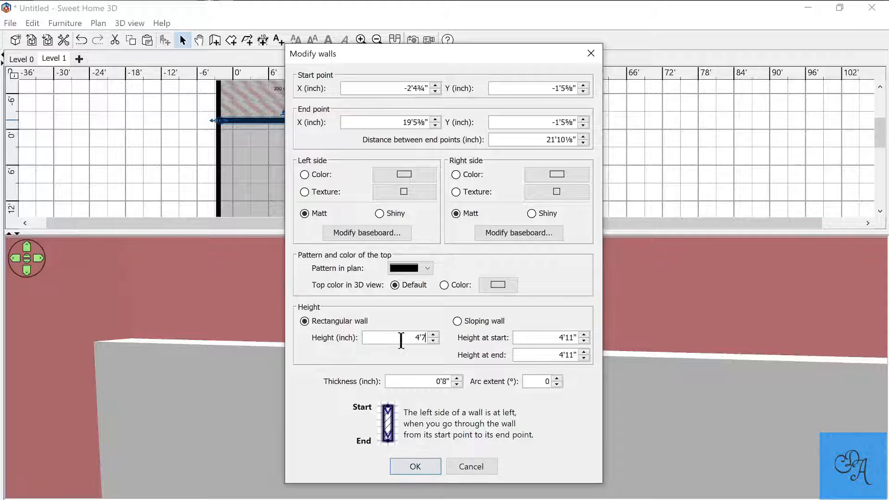
- Confirm the 4'7" height for the loft-edge wall
left_click(414, 467)
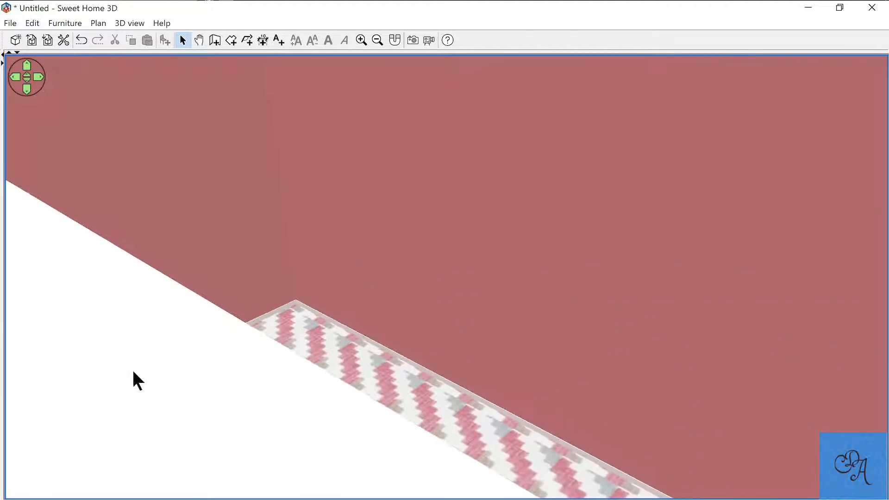